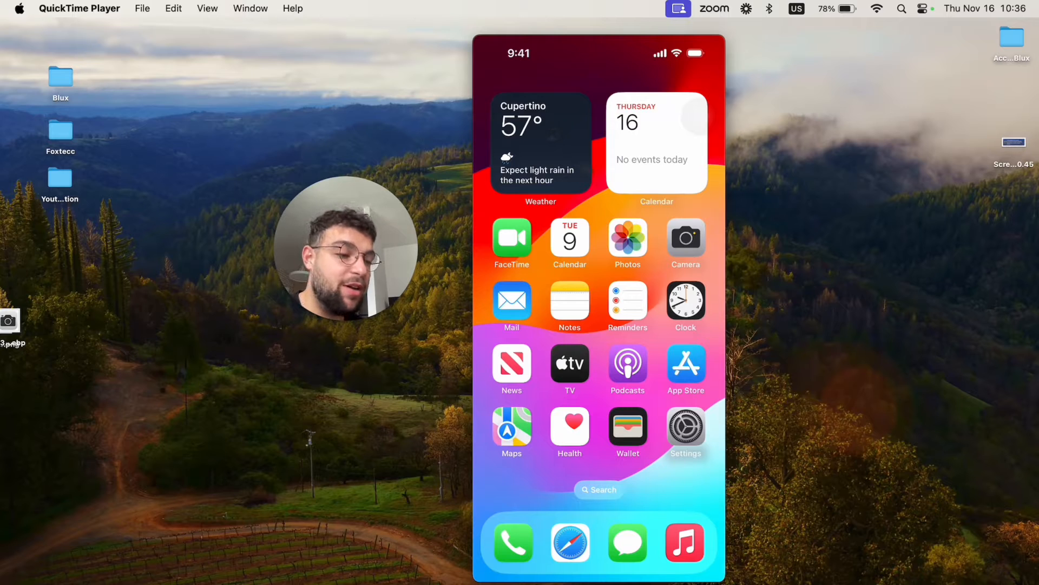
# Browse the photo library's pictures, then return to the home screen.
pyautogui.click(626, 237)
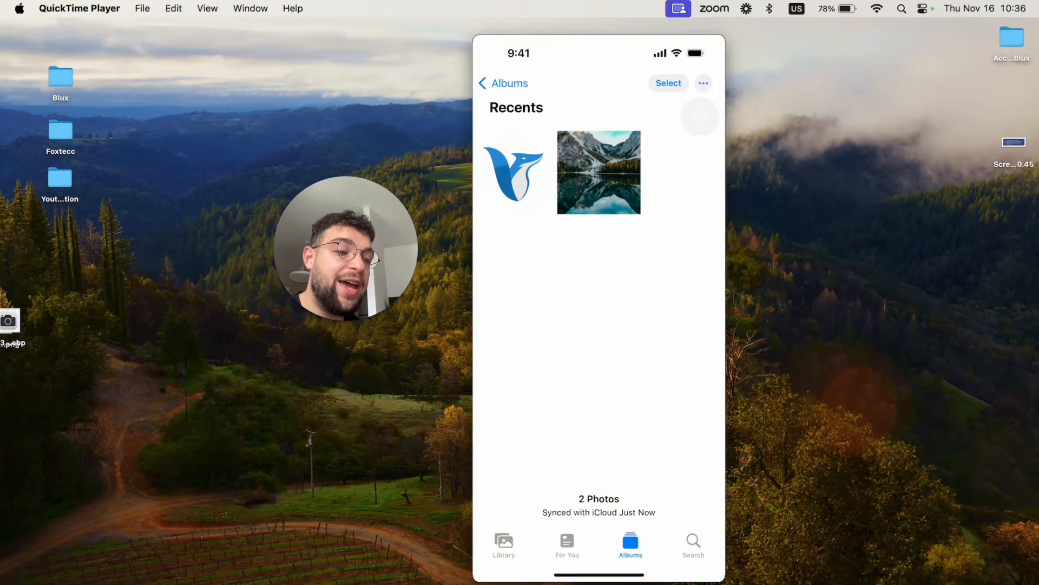
pyautogui.click(597, 172)
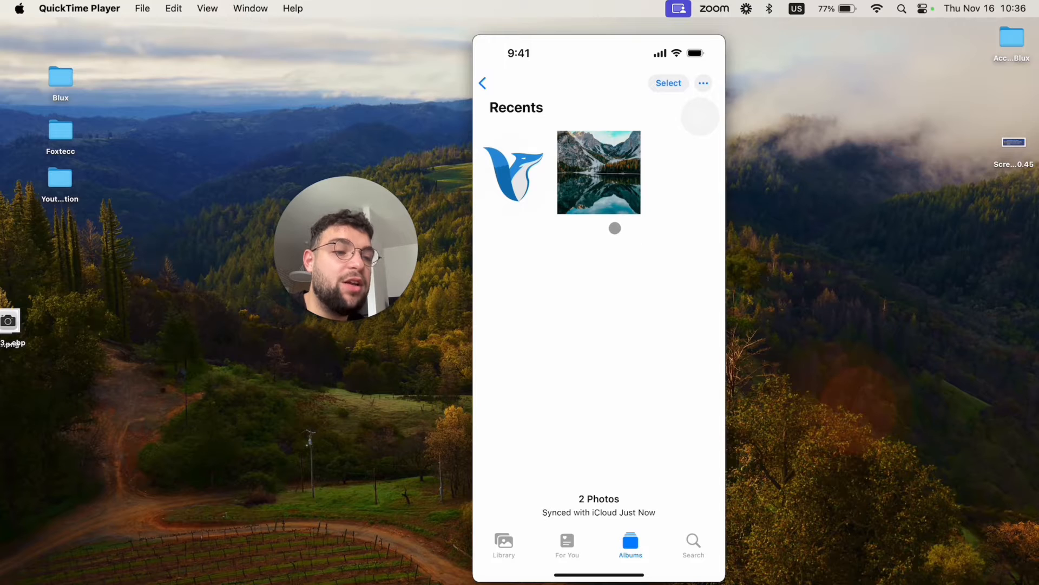
pyautogui.click(482, 83)
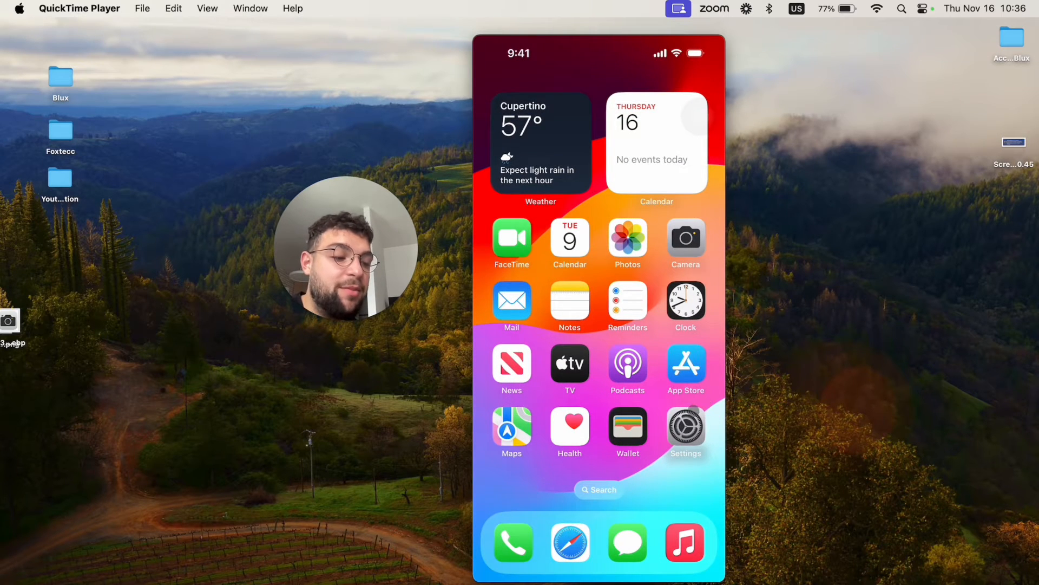
# Go to Settings > Wallpaper and swipe to the blank new wallpaper pair.
pyautogui.click(686, 427)
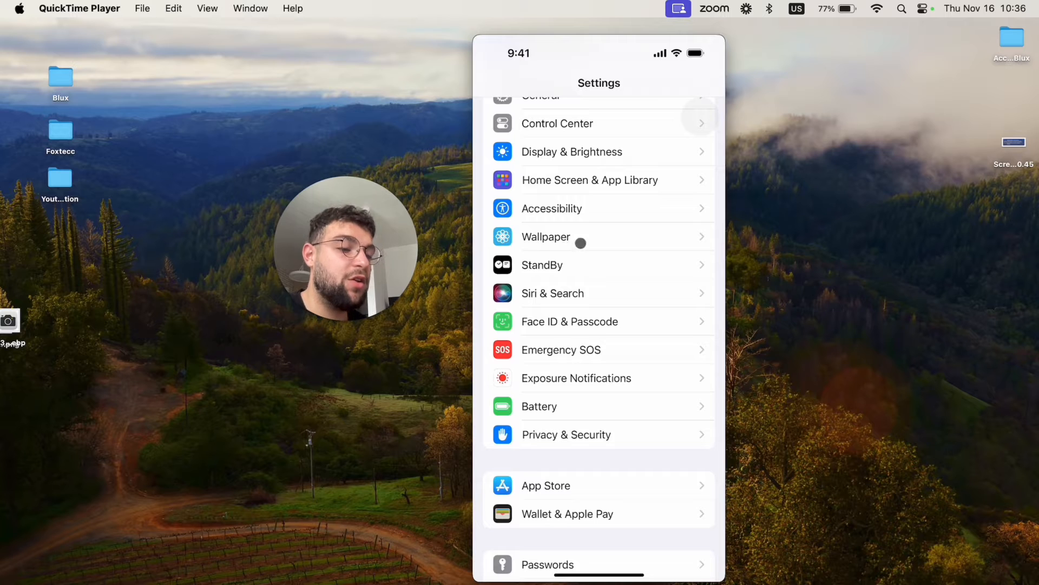
pyautogui.click(545, 237)
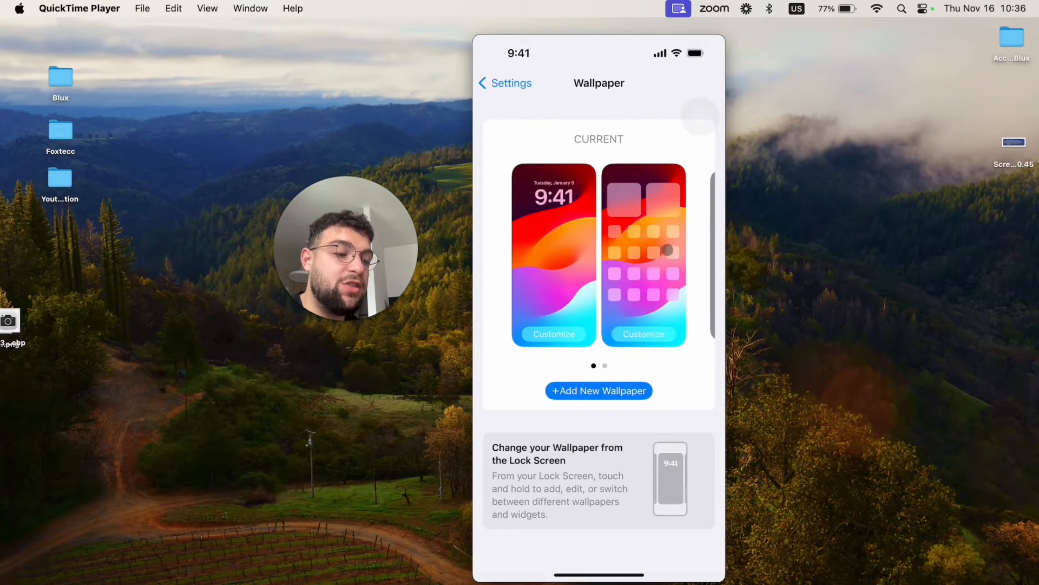
pyautogui.hscroll(-3)
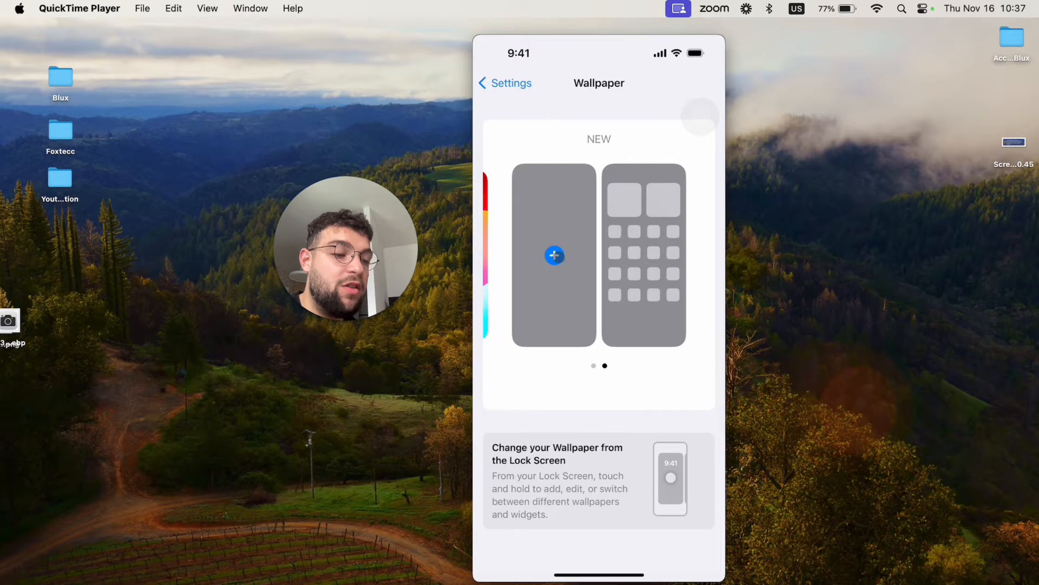
# Tap + on the new pair and browse the Add New Wallpaper gallery, back to its top.
pyautogui.click(554, 255)
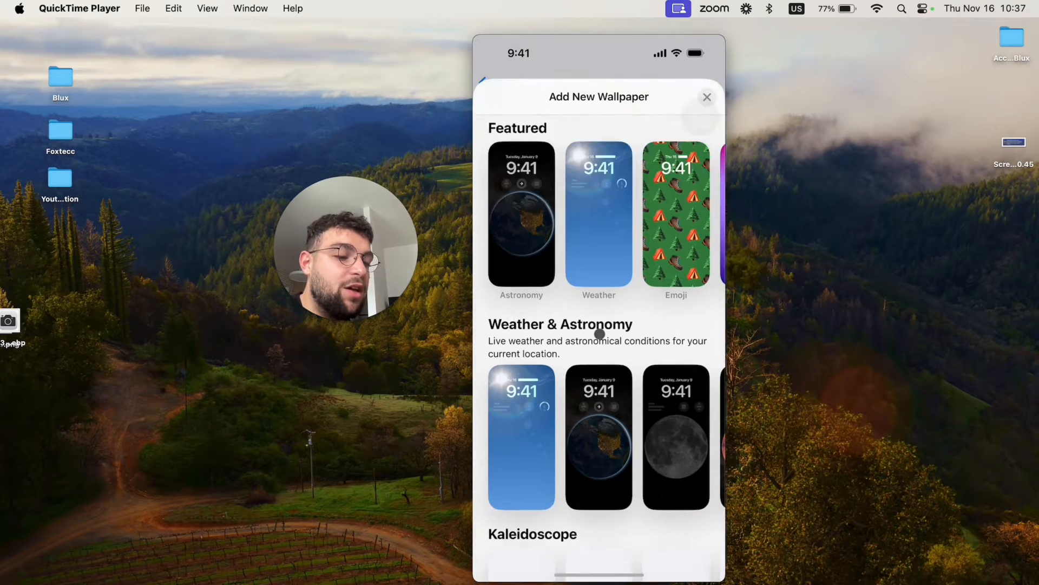
pyautogui.scroll(-3)
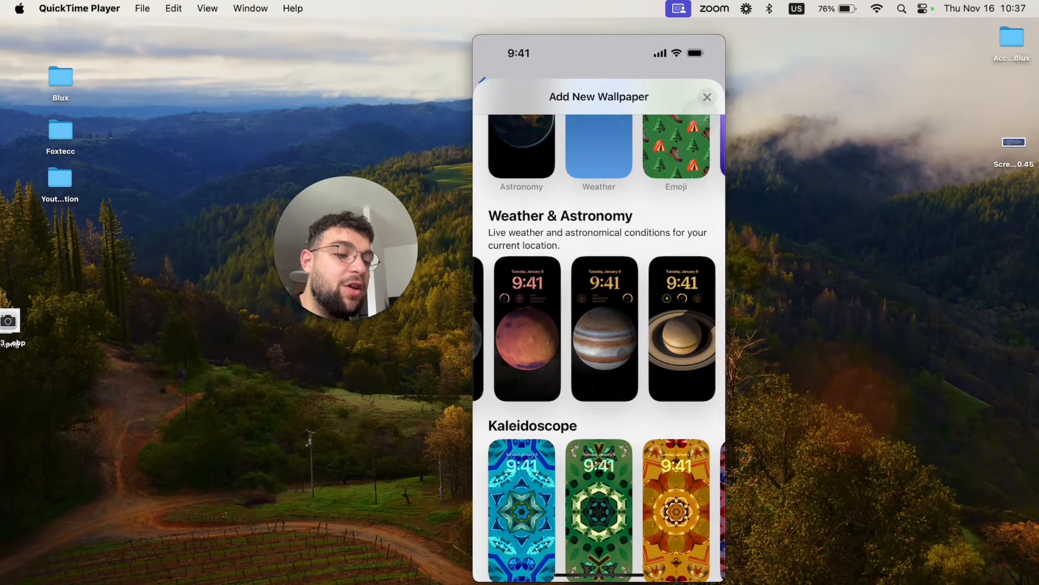
pyautogui.click(527, 328)
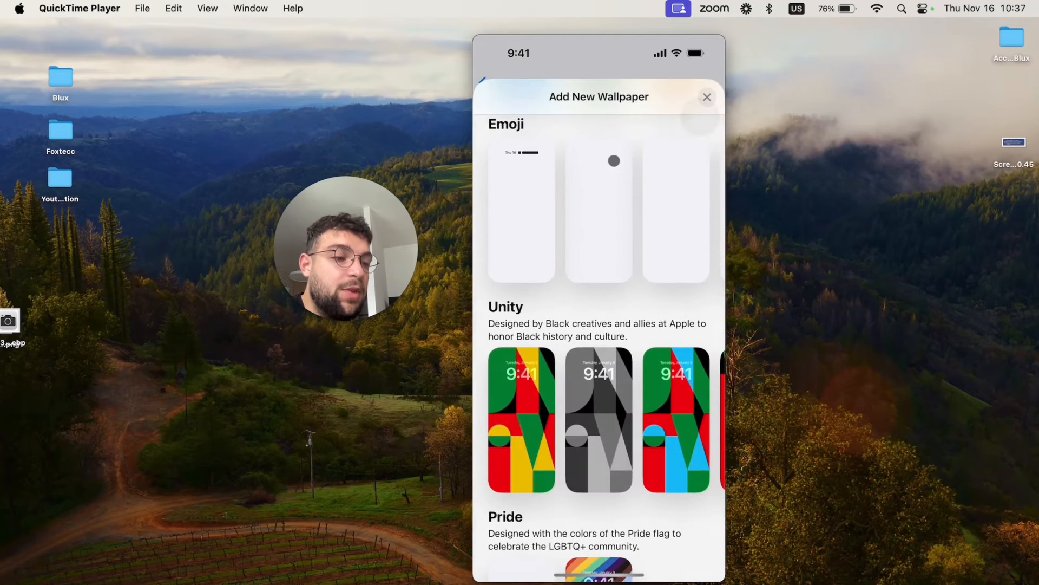
pyautogui.scroll(-3)
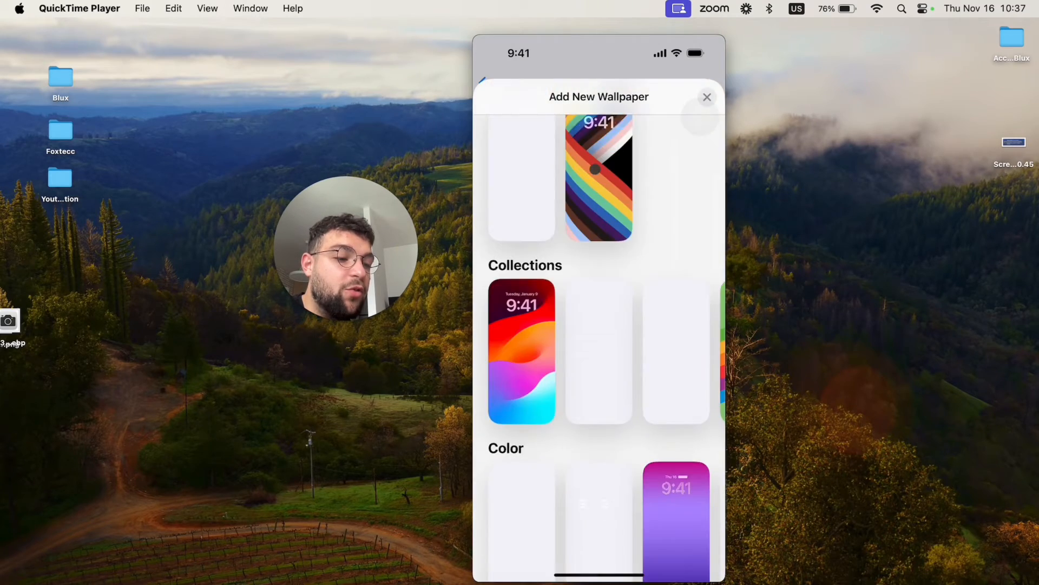
pyautogui.scroll(3)
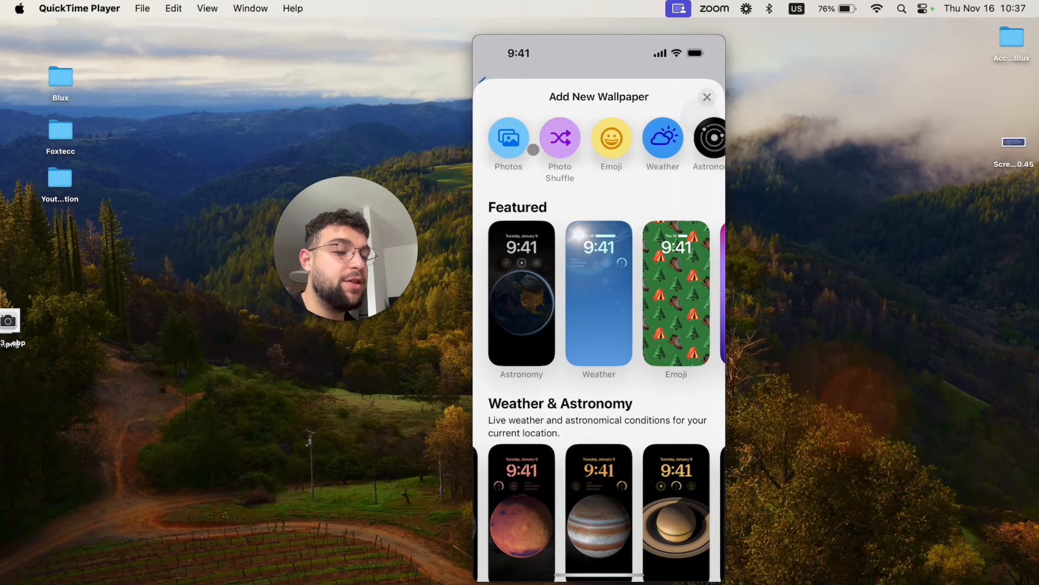
# Choose the mountain-lake picture from Photos as the lock screen preview.
pyautogui.click(507, 138)
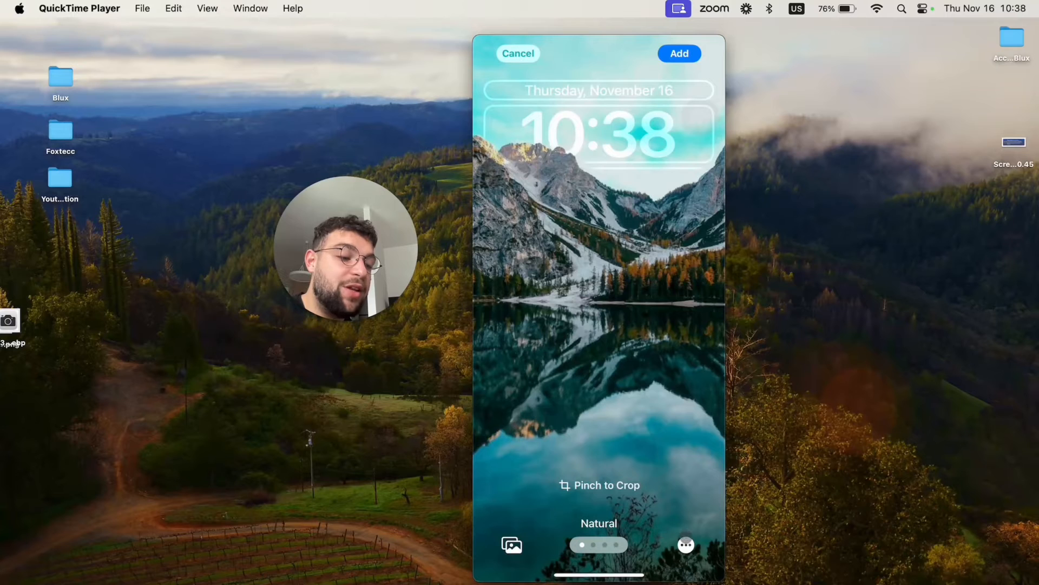
pyautogui.click(686, 544)
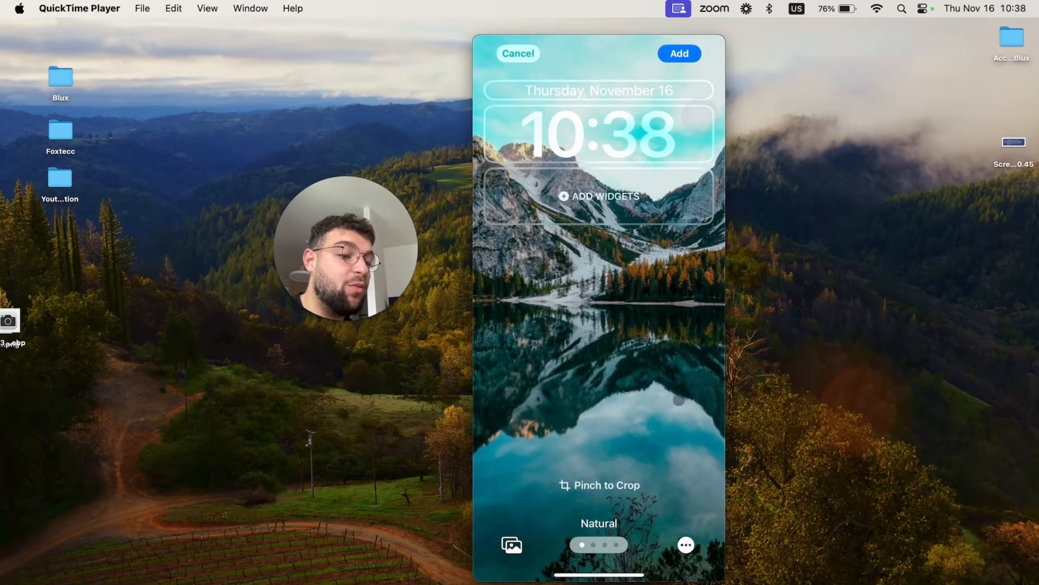
pyautogui.click(685, 545)
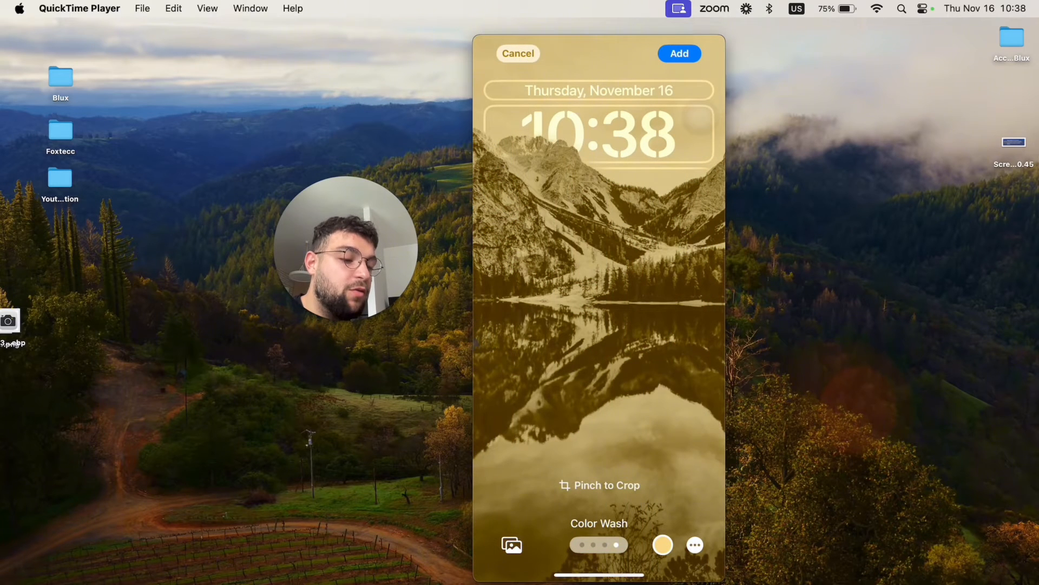
pyautogui.hscroll(-3)
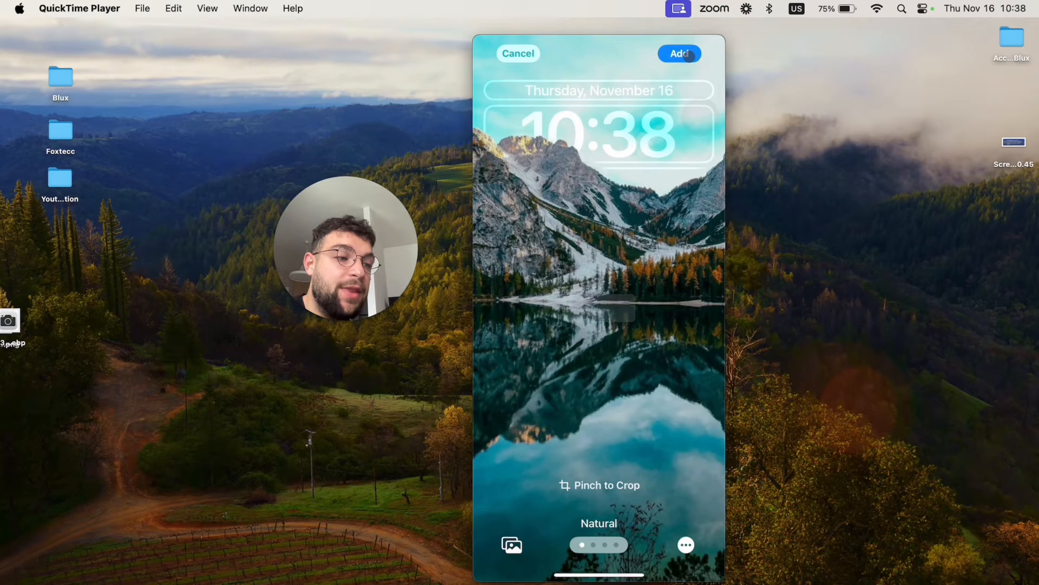
# Add the mountain-lake lock screen and choose Customize Home Screen.
pyautogui.click(679, 53)
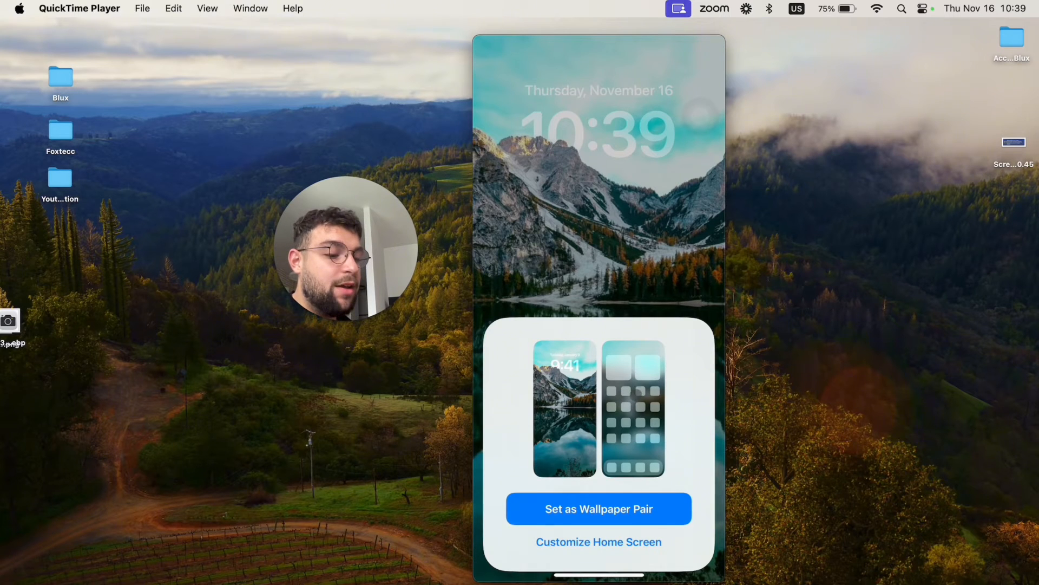
pyautogui.click(597, 508)
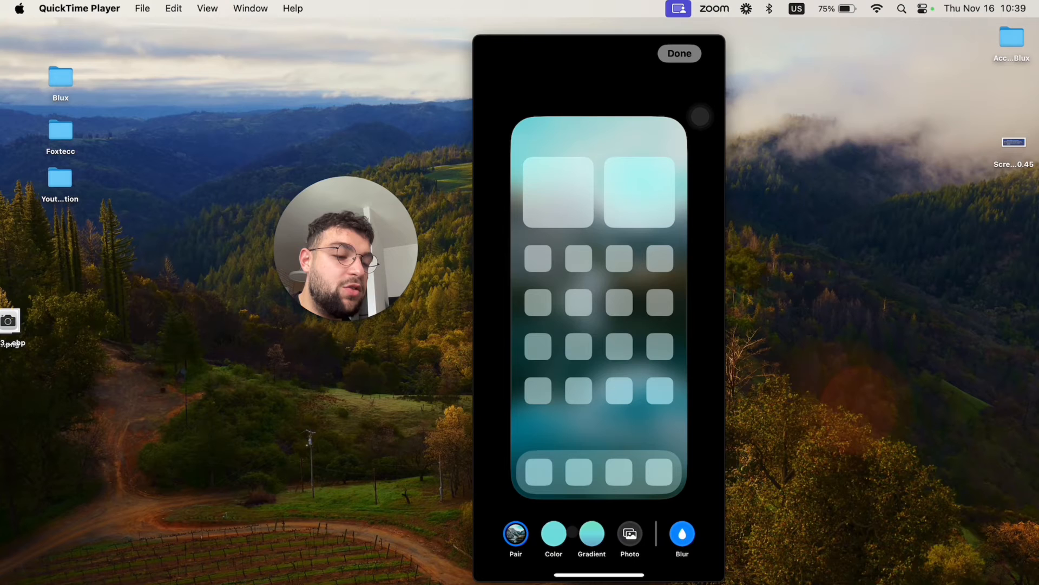
# Try solid colour backgrounds and the colour palette, then a gradient, on the home screen.
pyautogui.click(553, 532)
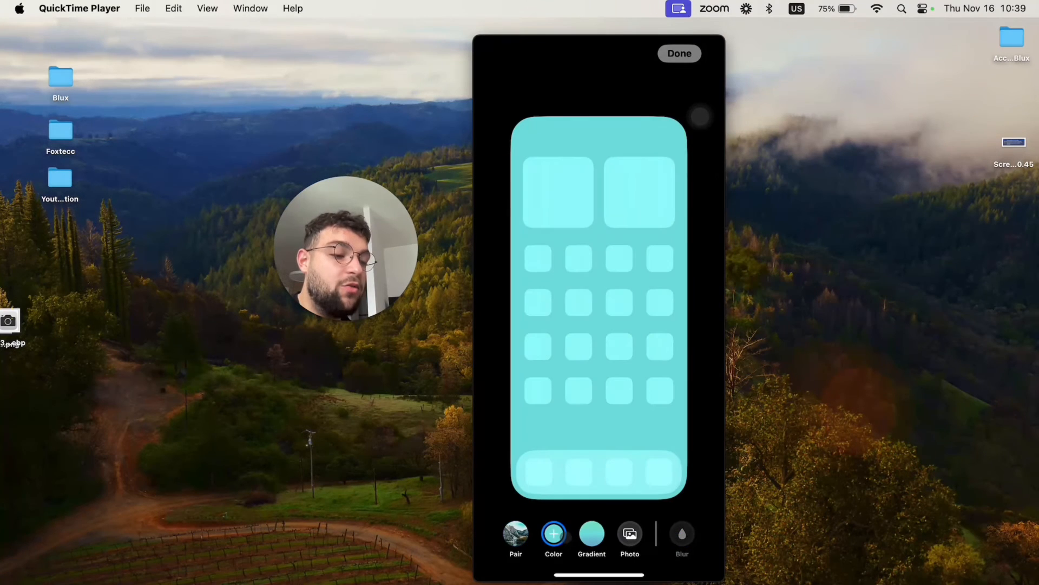
pyautogui.click(553, 534)
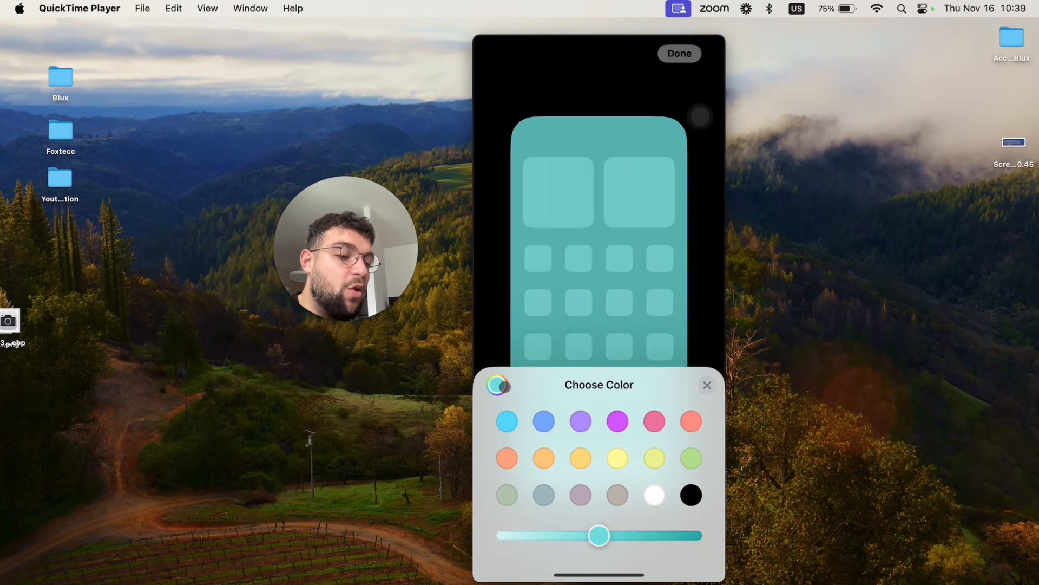
pyautogui.click(498, 385)
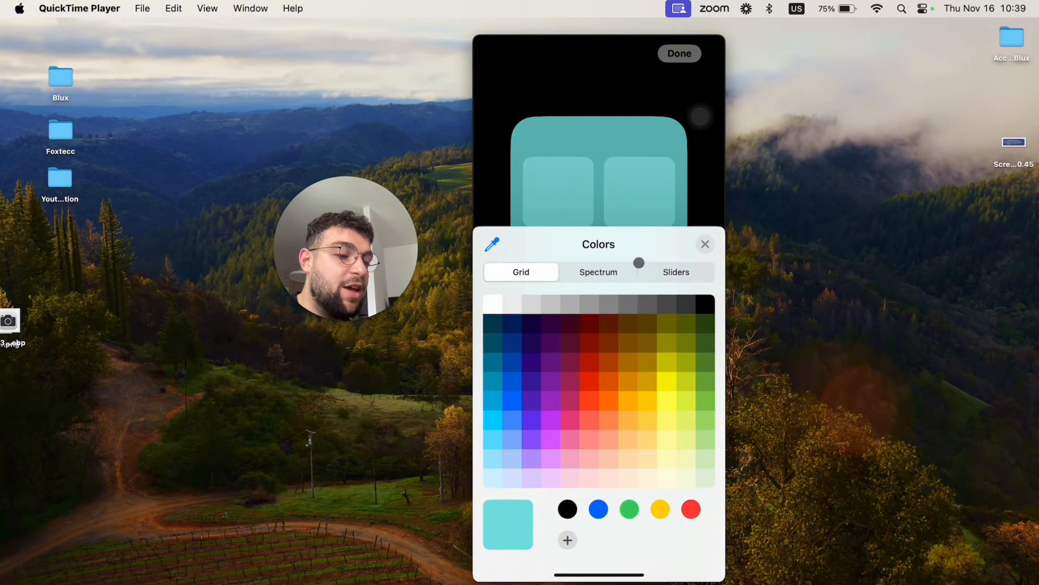
pyautogui.click(598, 271)
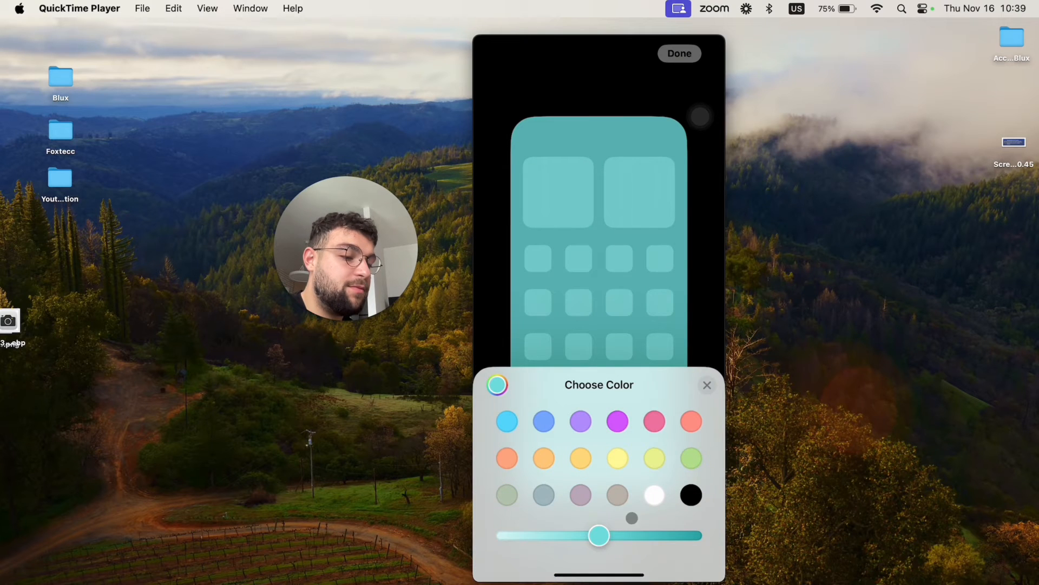
pyautogui.click(707, 384)
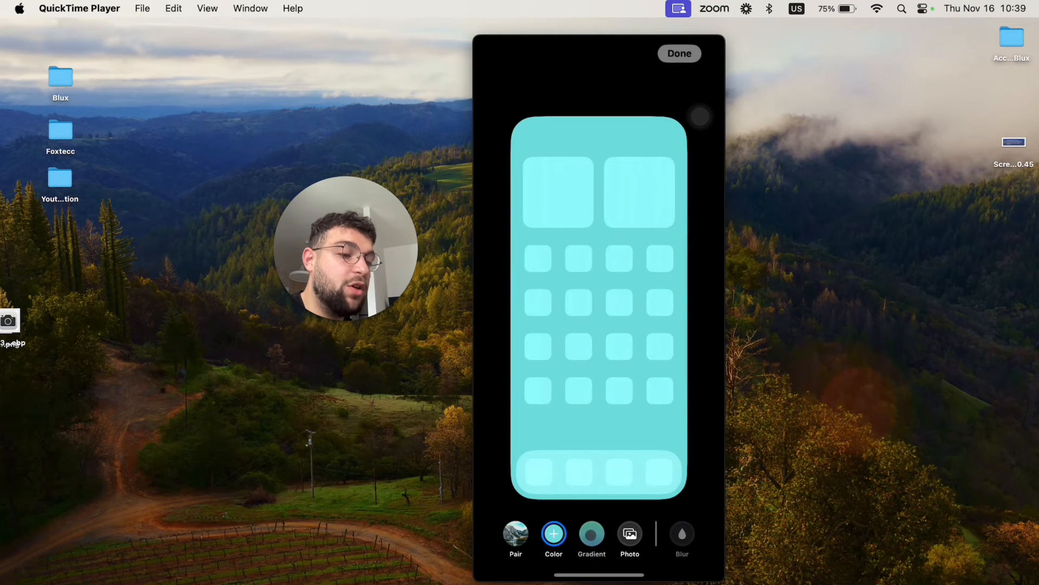
pyautogui.click(590, 533)
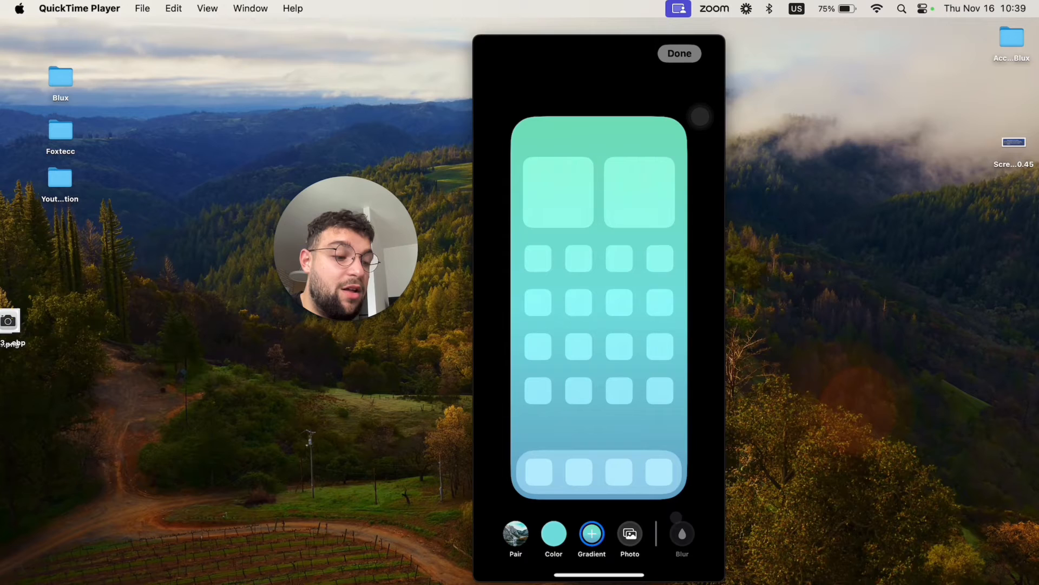
# Cancel picking a separate photo and pair the home screen with the lock screen photo.
pyautogui.click(628, 534)
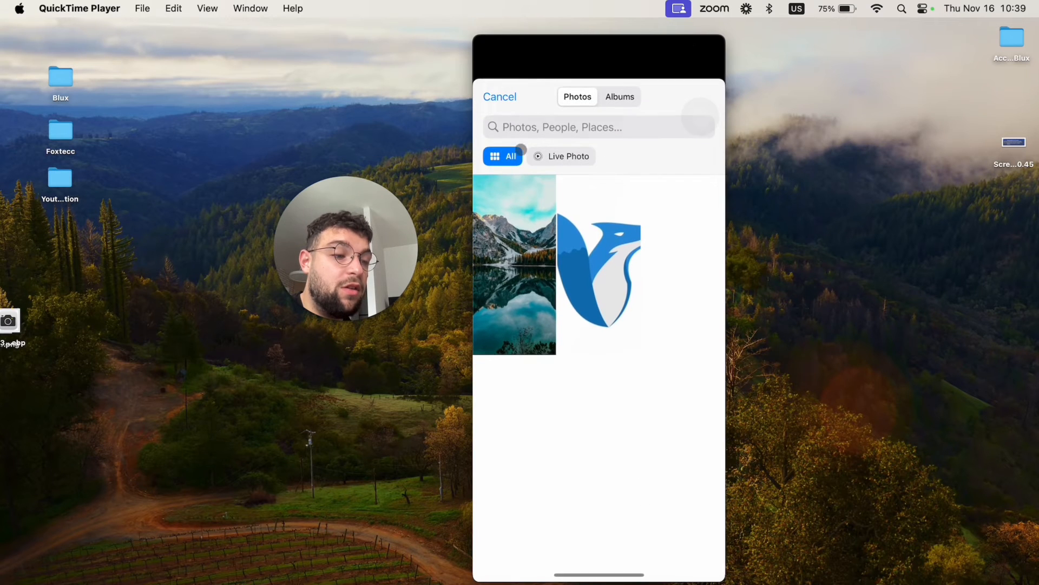
pyautogui.click(514, 265)
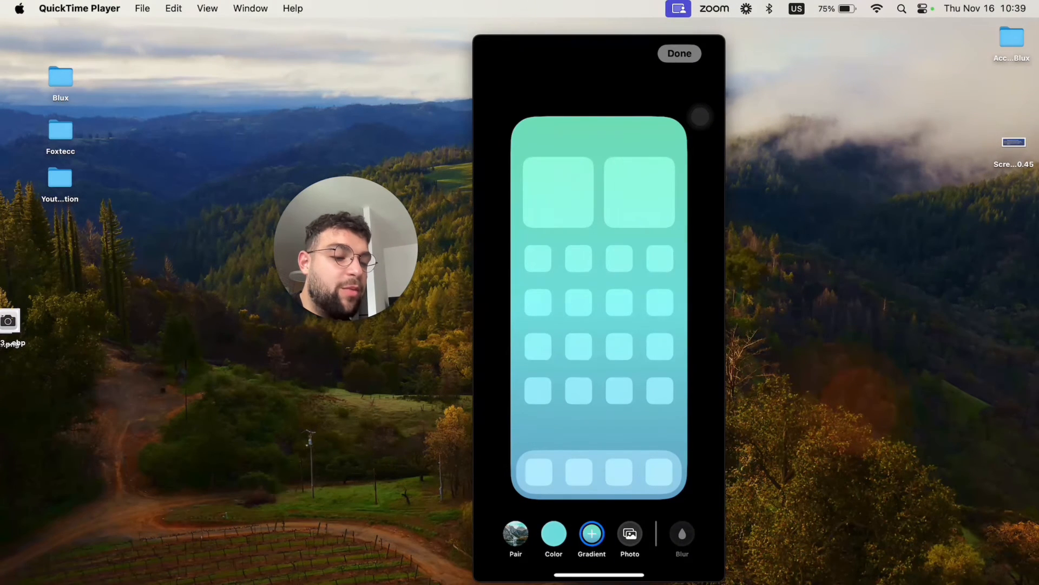
pyautogui.click(682, 534)
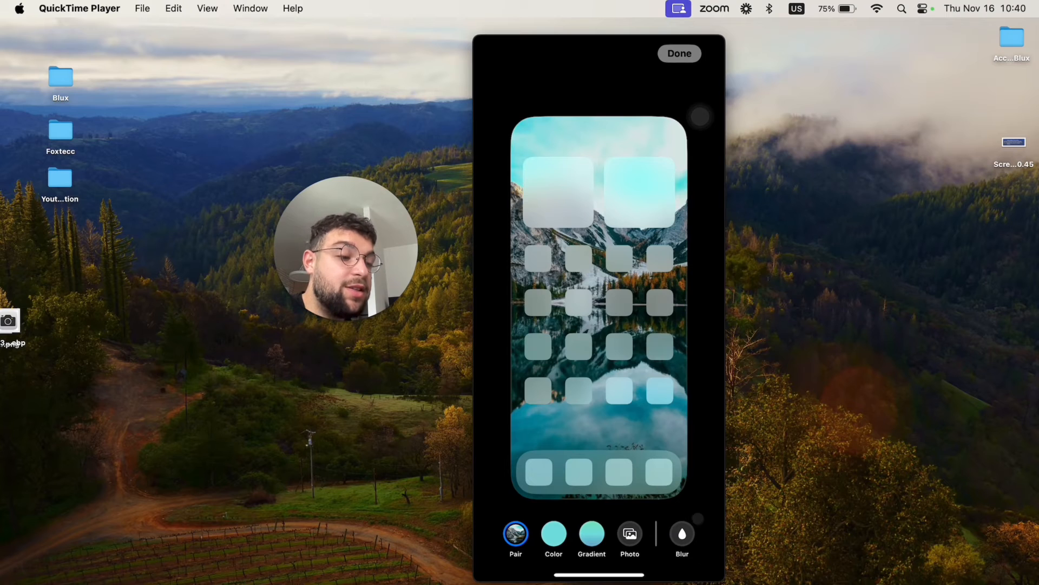
# Toggle Blur on the home screen photo and save the wallpaper pair with Done.
pyautogui.click(681, 533)
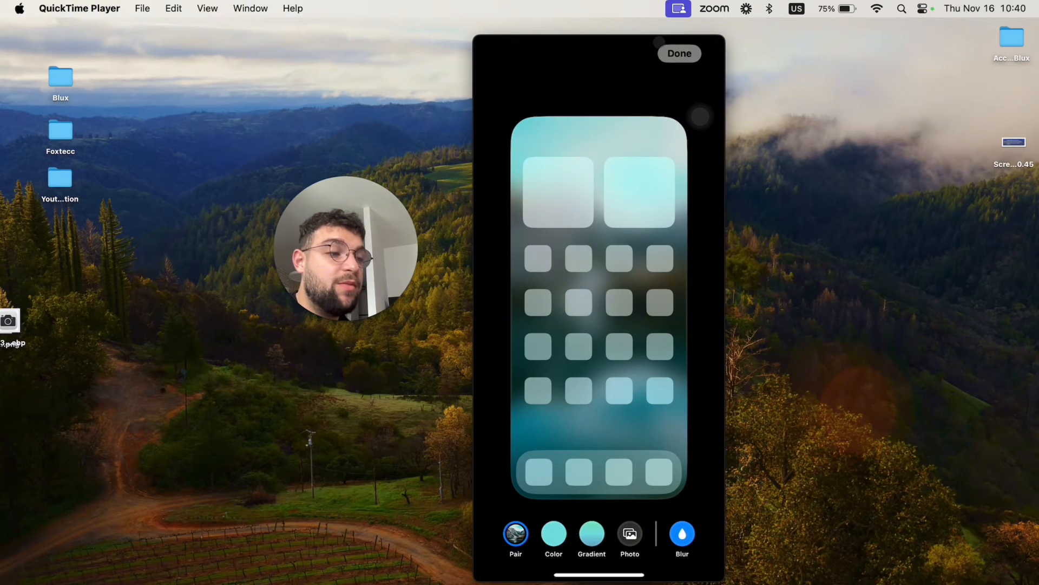
pyautogui.click(679, 53)
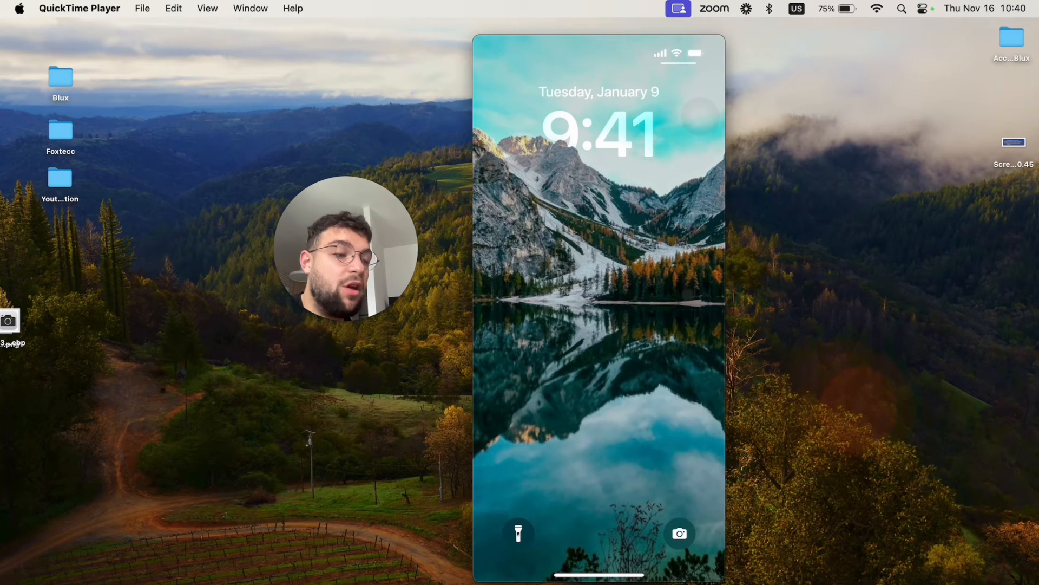
# Unlock from the mountain-lake lock screen to reach the home screen.
pyautogui.click(599, 298)
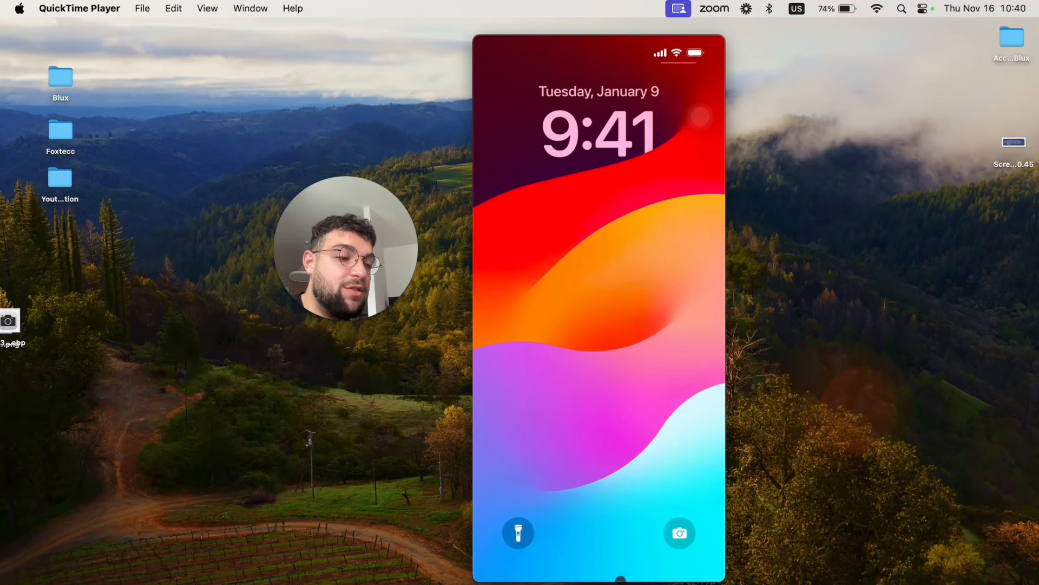
pyautogui.click(598, 299)
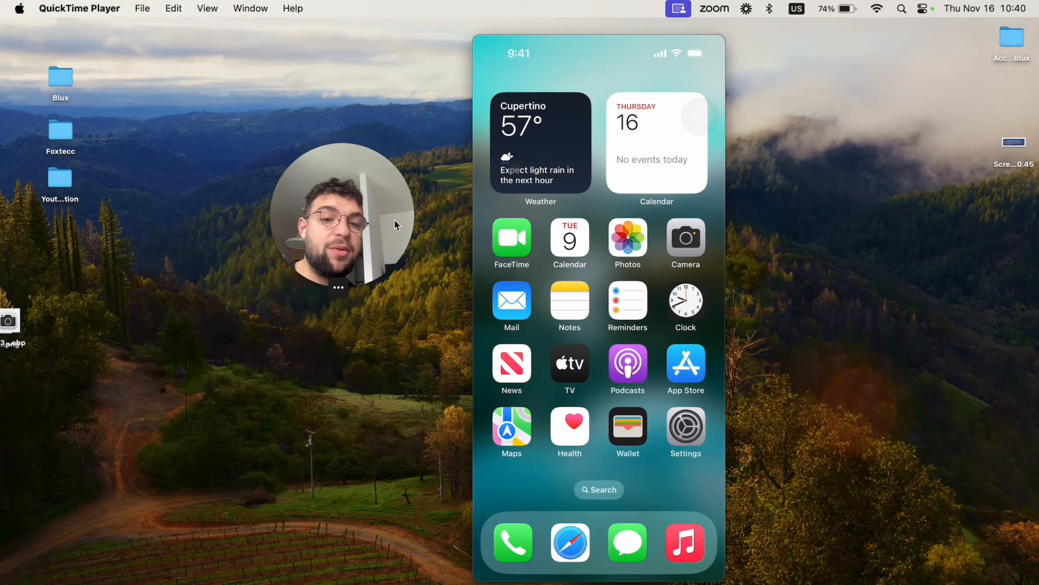
pyautogui.moveTo(363, 491)
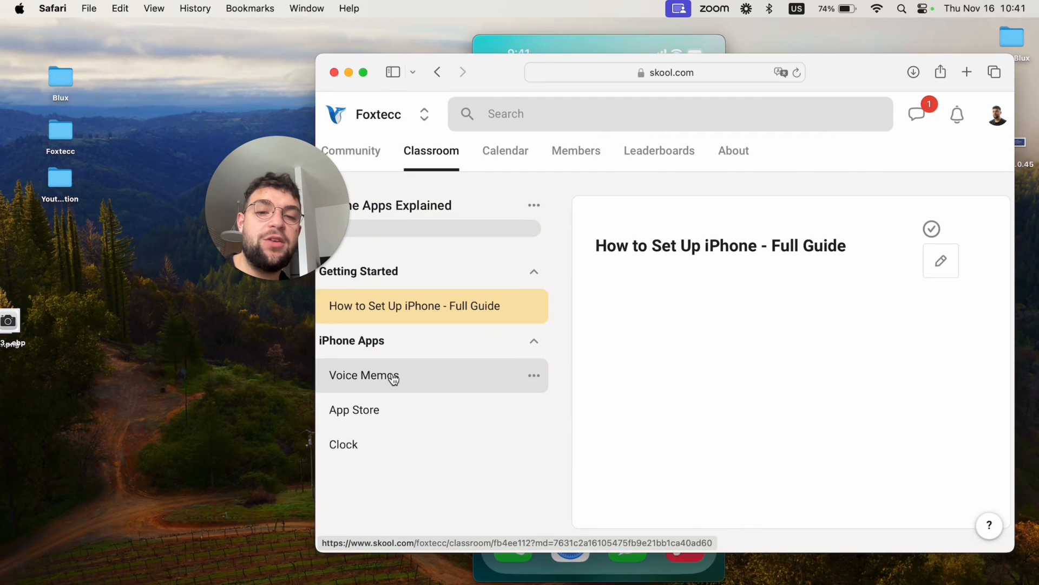
pyautogui.click(354, 409)
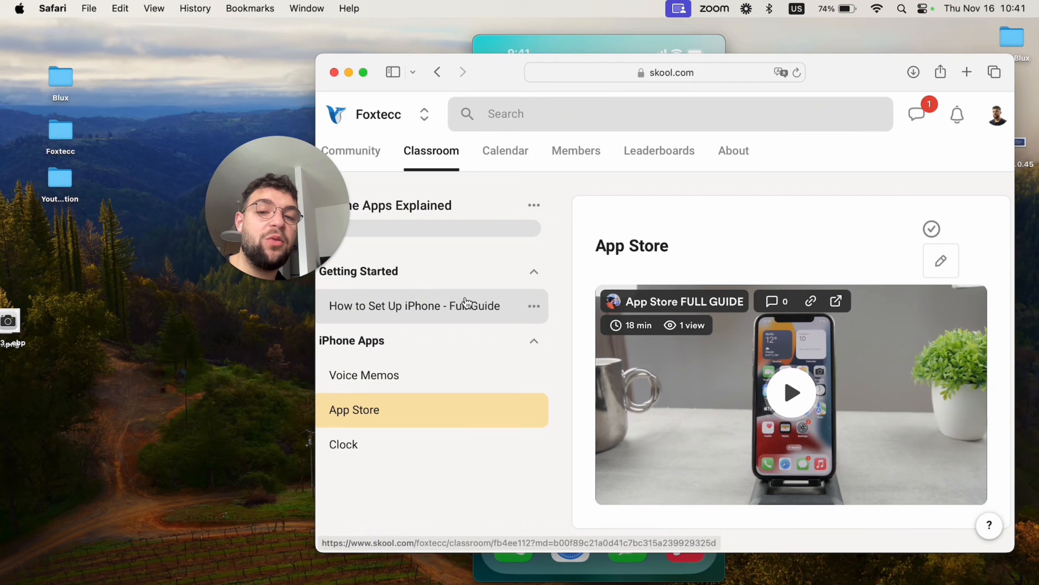
pyautogui.click(413, 305)
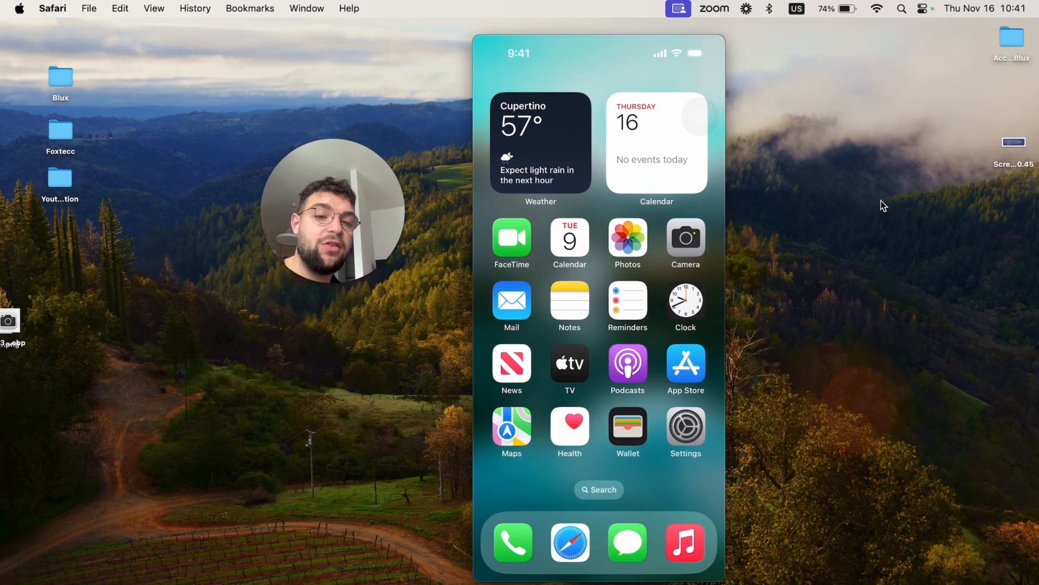
pyautogui.moveTo(803, 71)
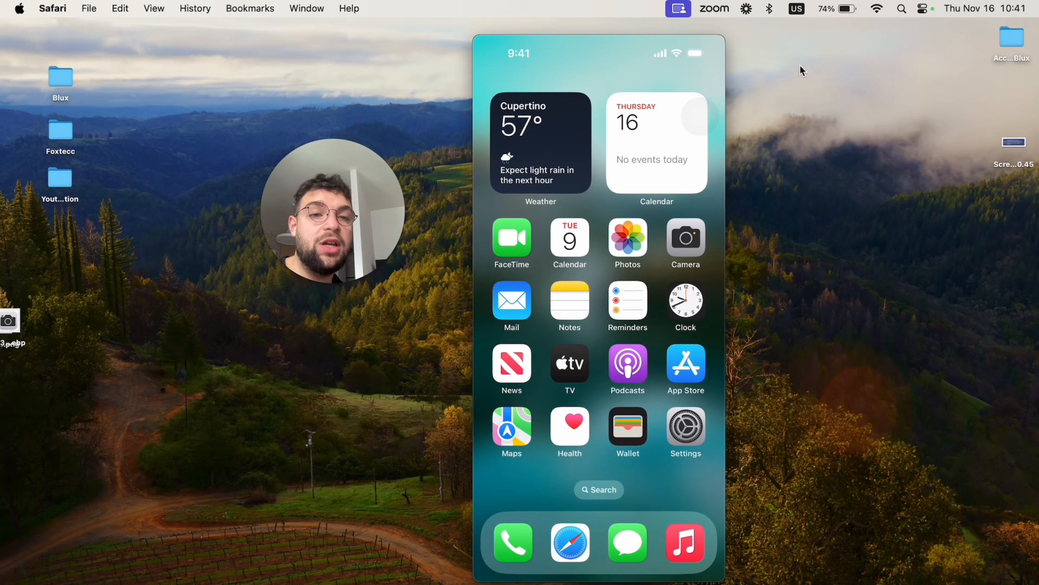